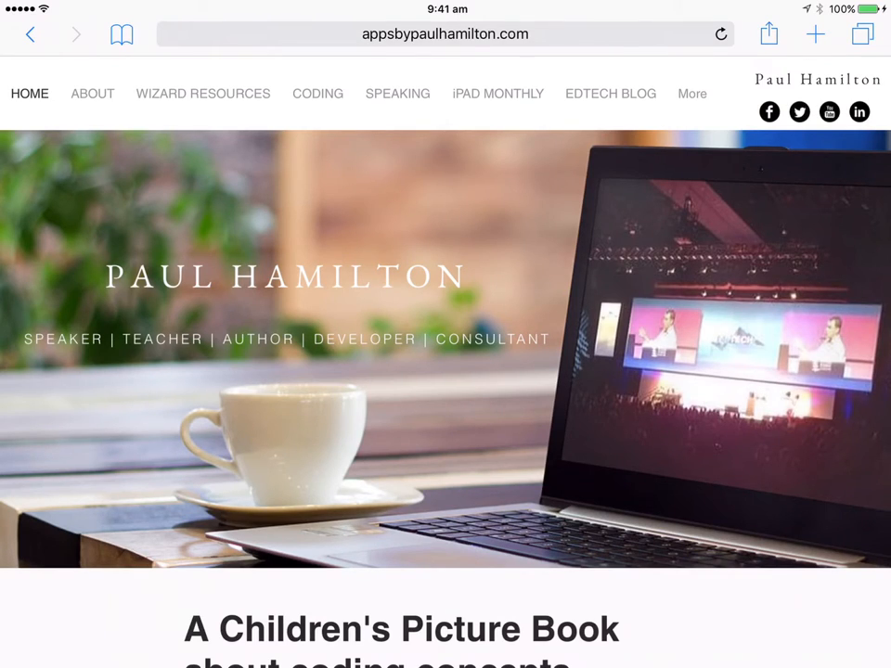
Reach the Wizard resources page with its Step 1-3 instructions and the Get Code button.
click(318, 92)
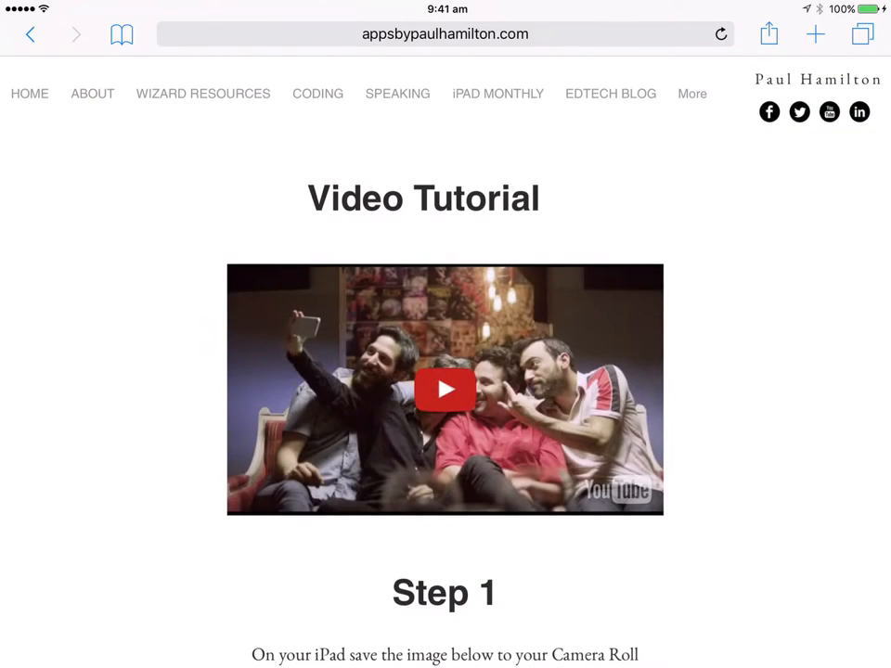
scroll(down, 3)
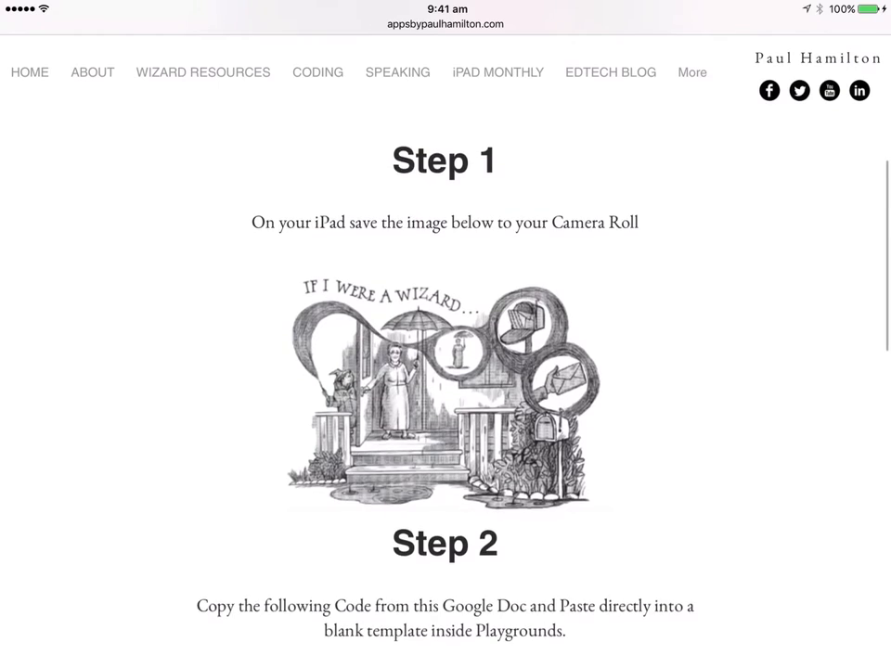
scroll(down, 3)
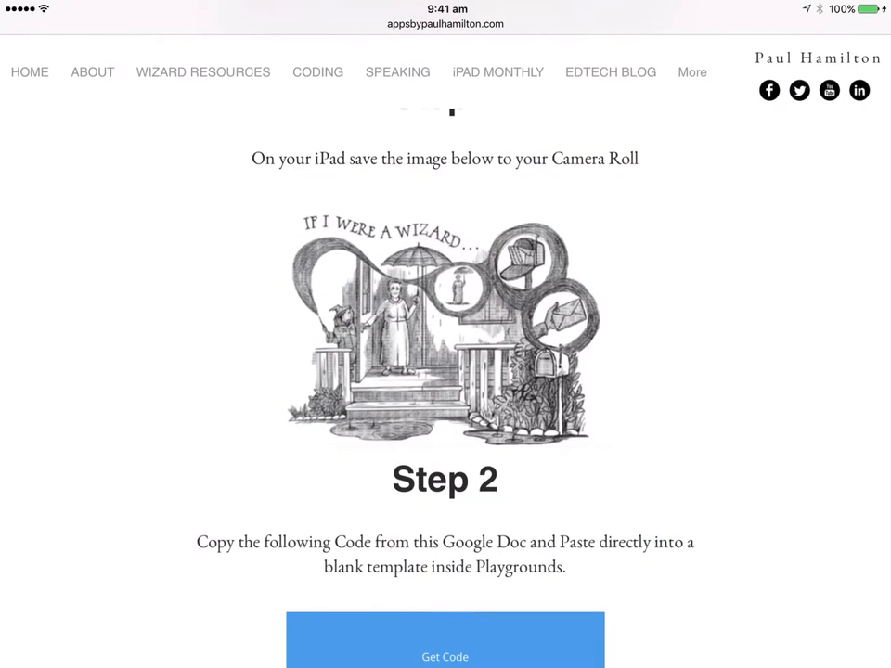
click(427, 325)
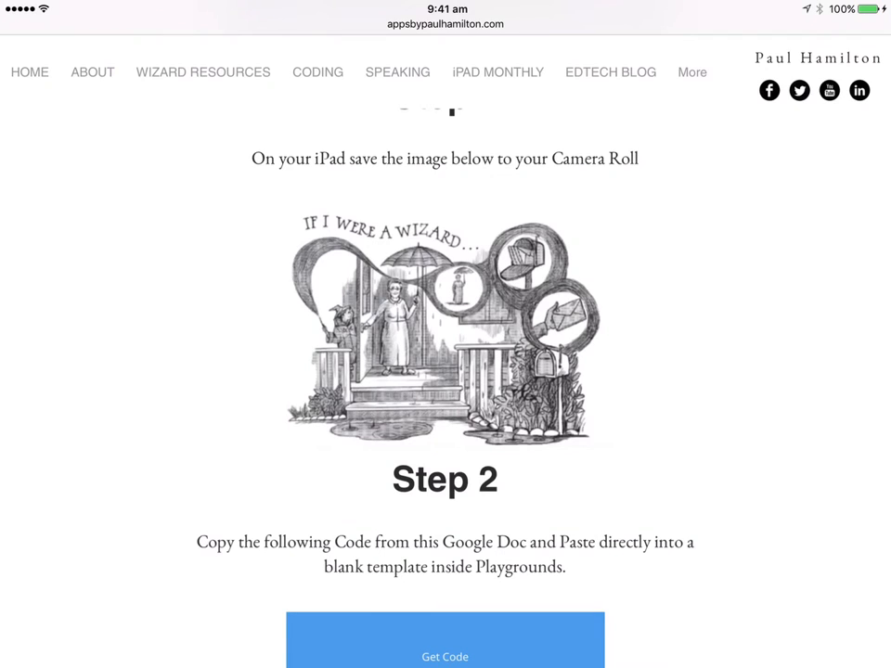
scroll(down, 3)
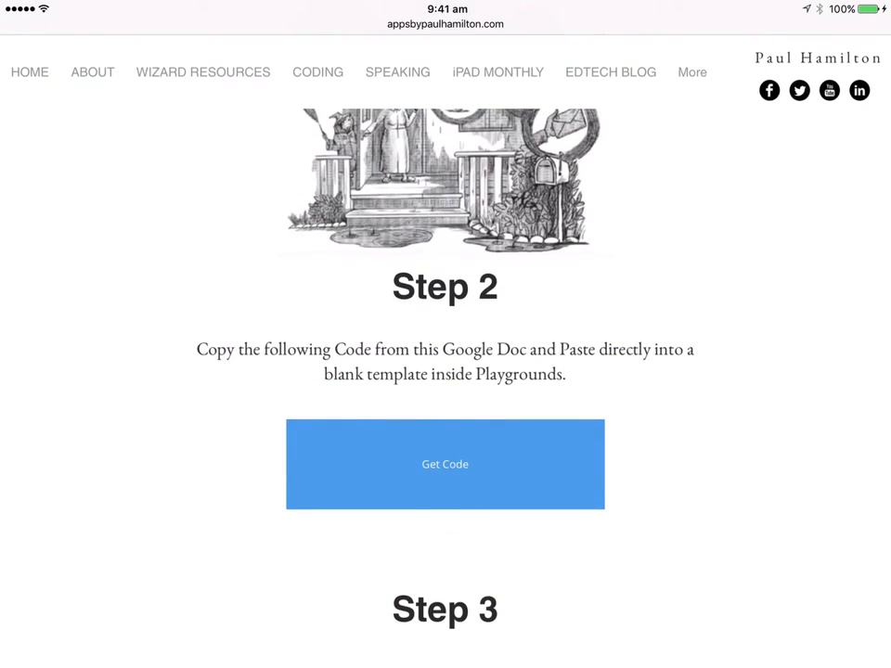
Select and copy the entire Swift code from the Playgrounds Code Google Doc.
click(445, 464)
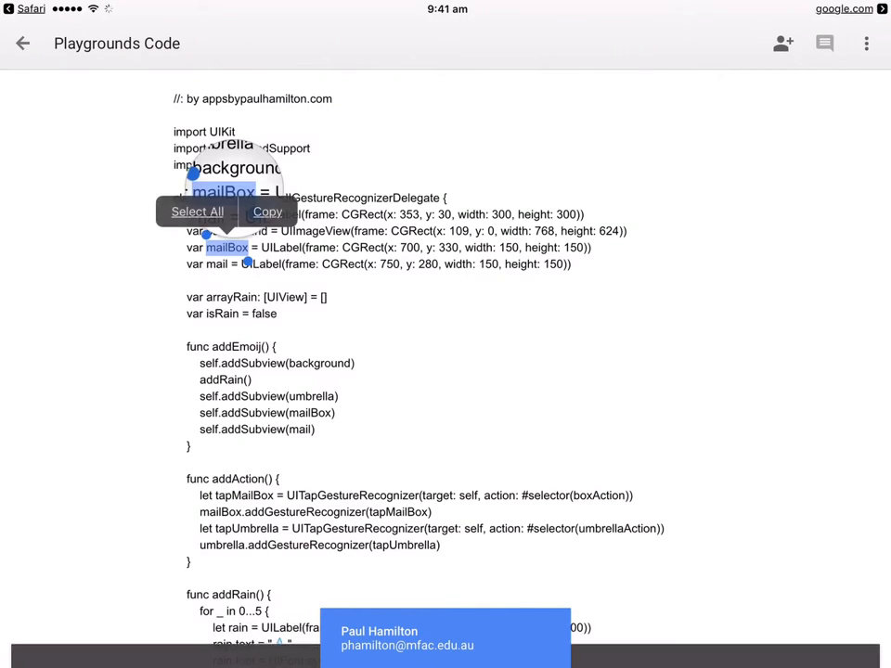
click(197, 212)
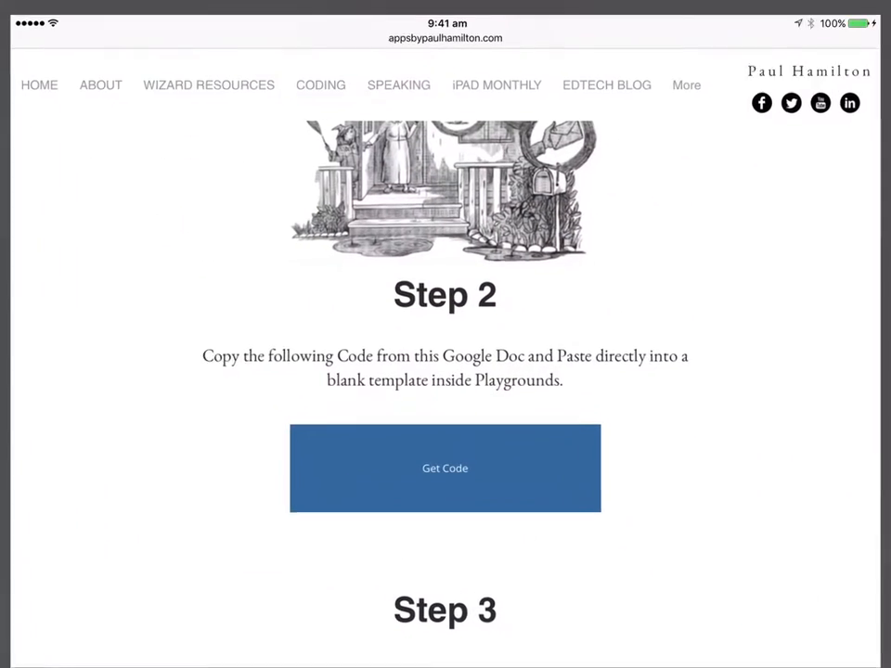
scroll(down, 3)
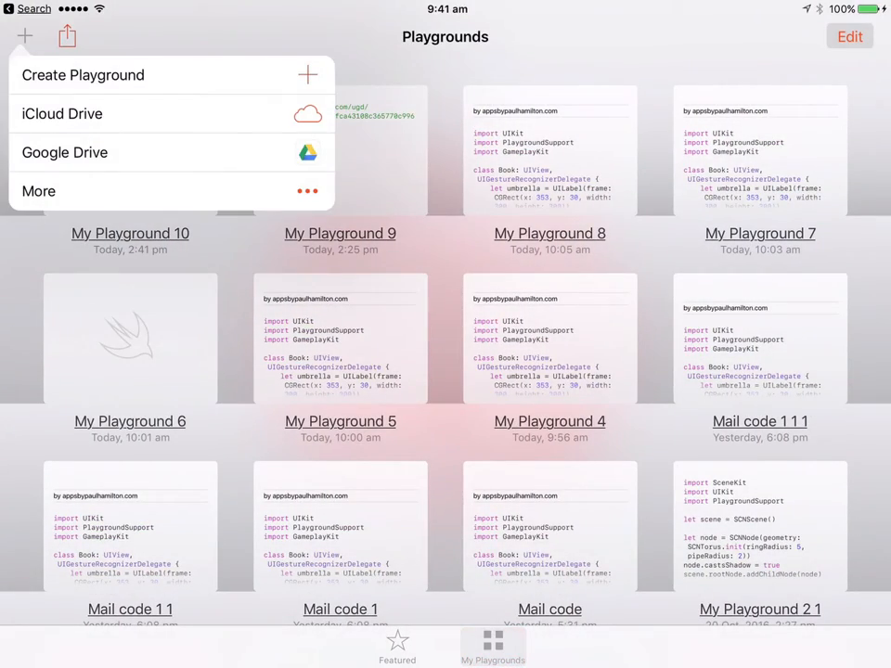
Start a new playground from the Blank template, creating My Playground 11.
click(89, 75)
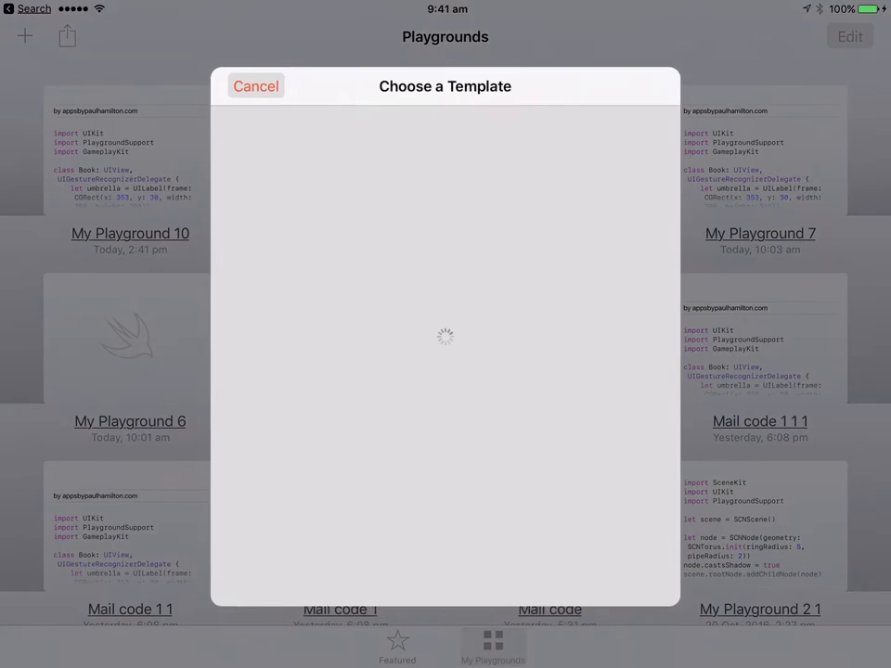
click(256, 86)
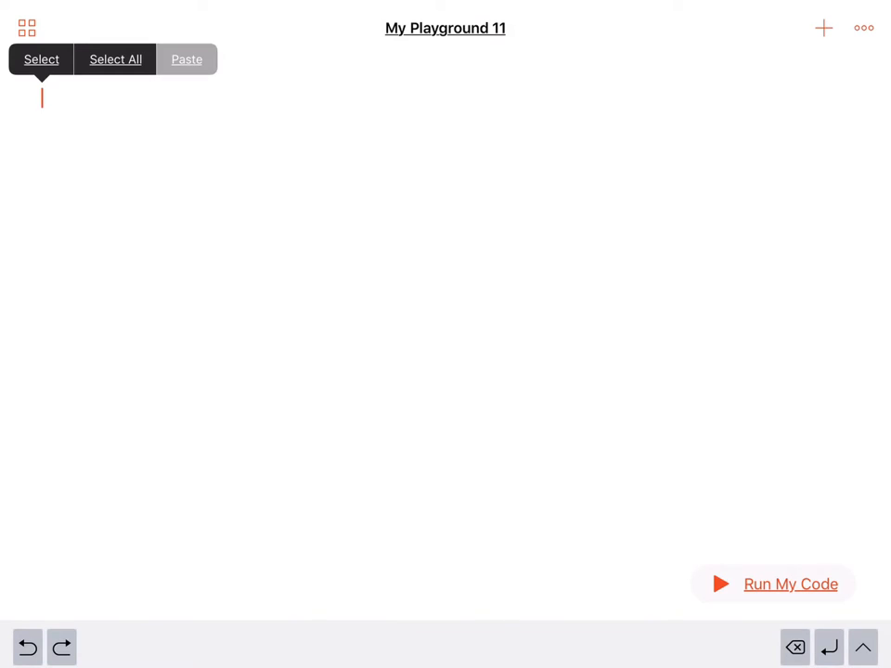
Paste the copied wizard-book code into the editor and locate the background.image line.
click(186, 58)
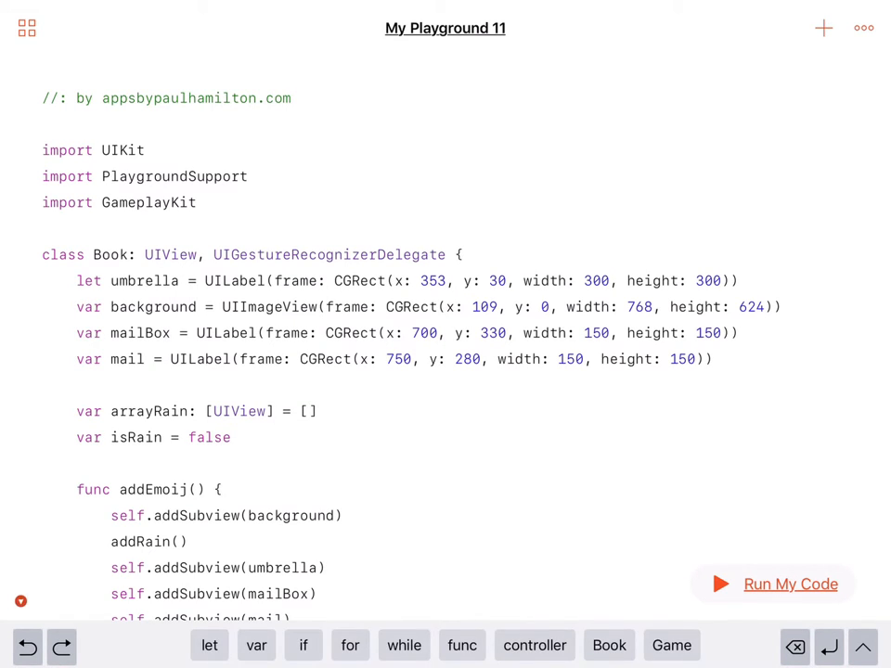
scroll(down, 3)
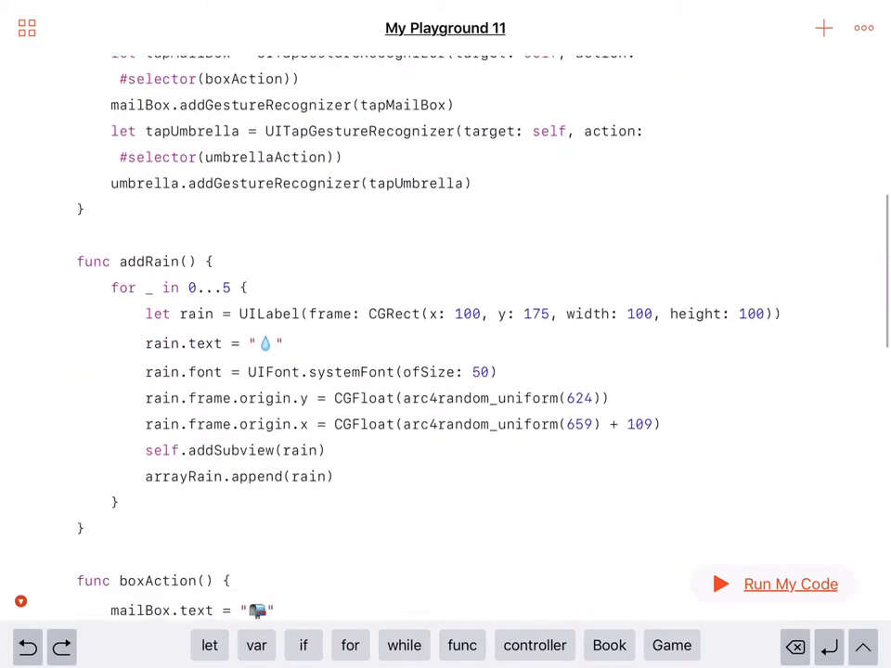
scroll(down, 3)
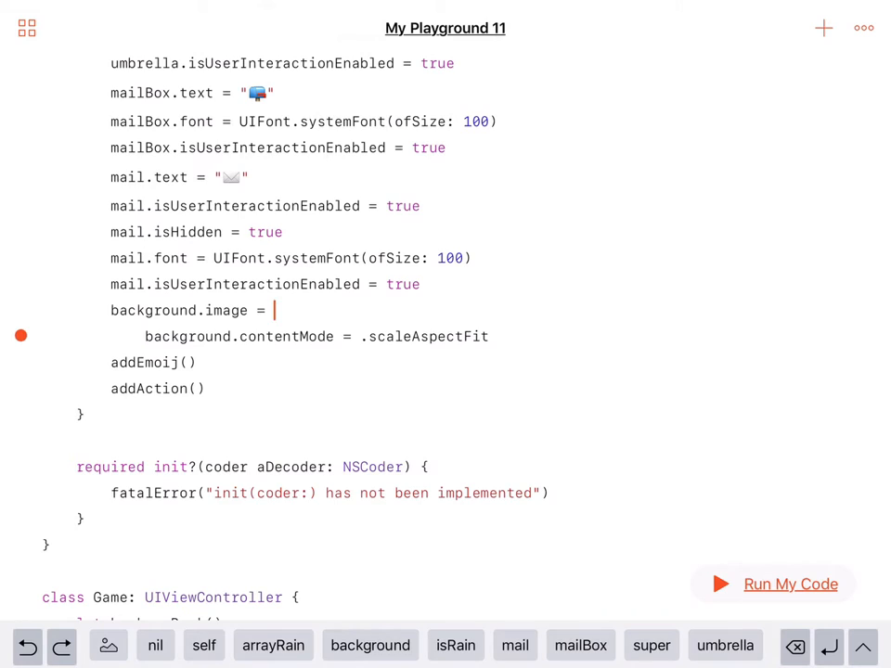
Insert the saved wizard image from Photos as the background.image value.
click(822, 27)
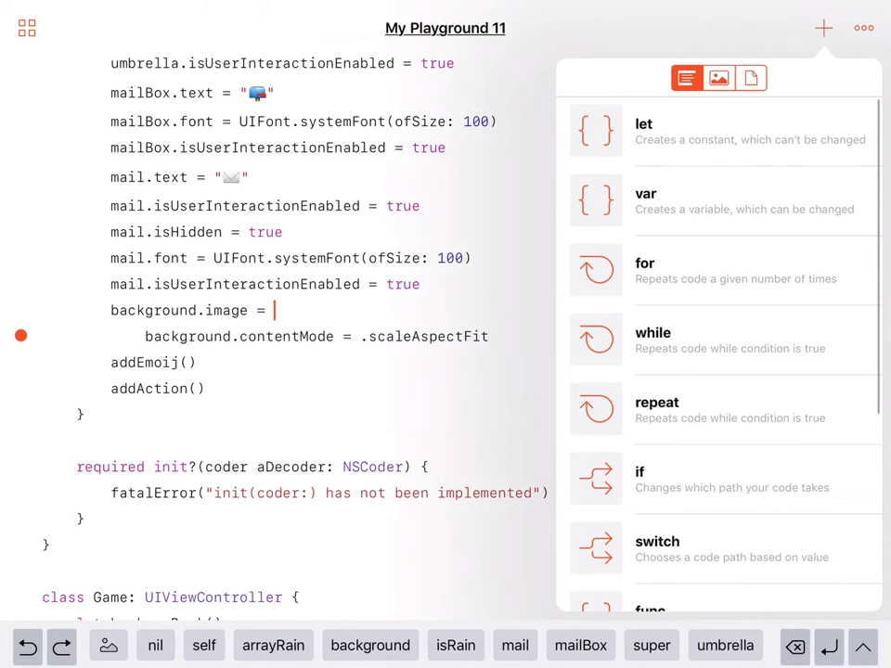
click(718, 78)
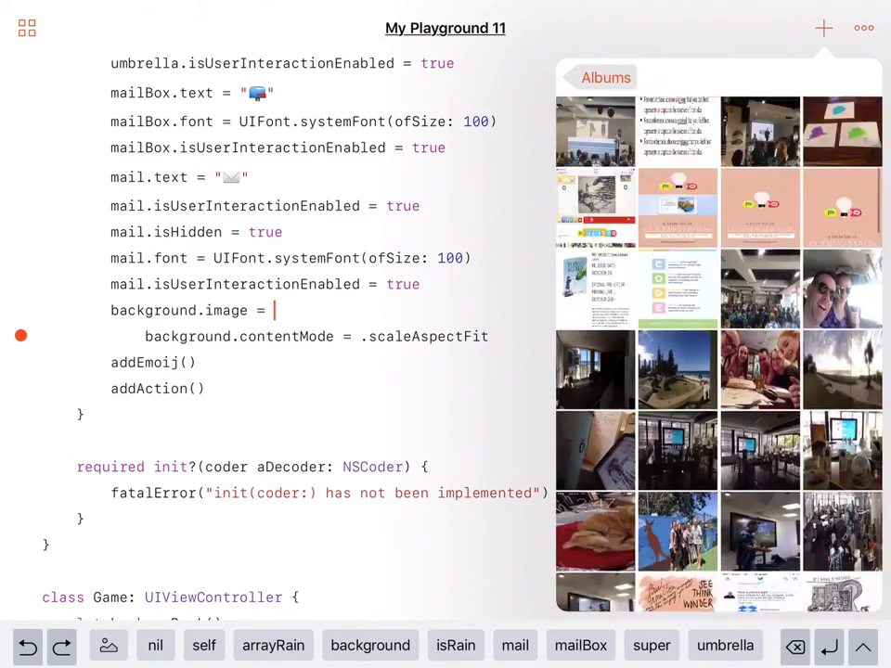
scroll(down, 3)
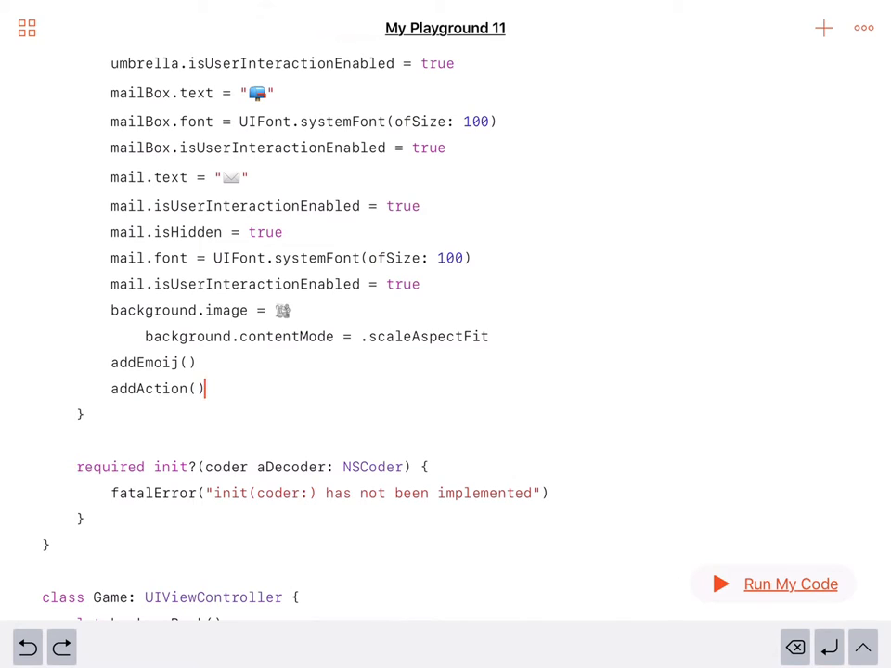
Run the code to show the umbrella, rain and mailbox scene, then return to the editor.
click(784, 583)
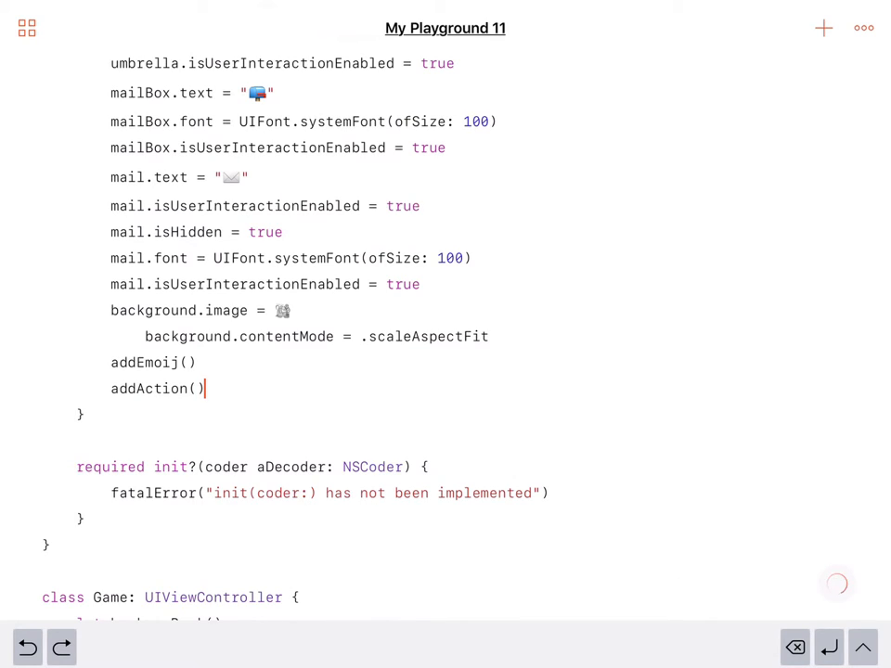
click(837, 583)
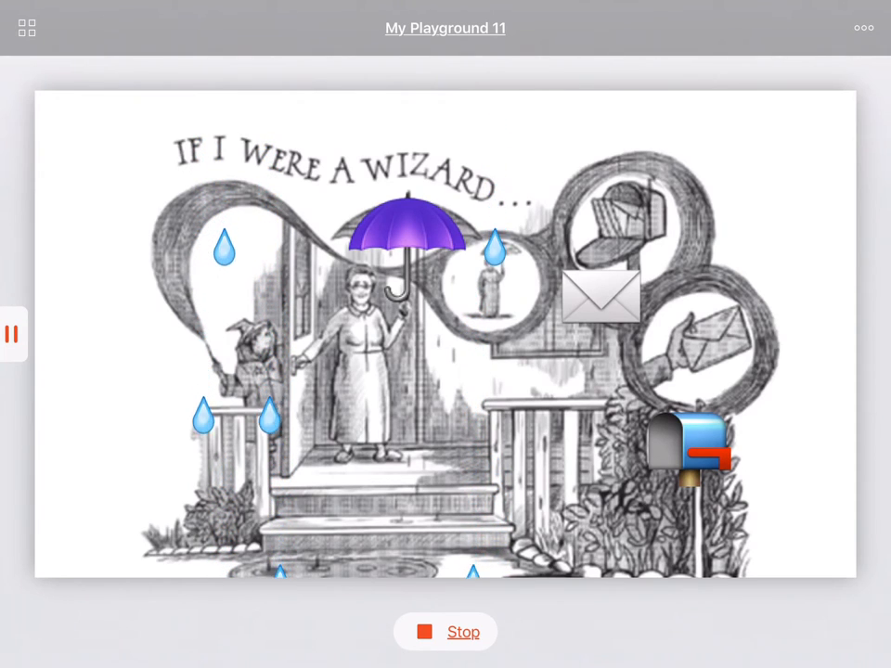
click(445, 631)
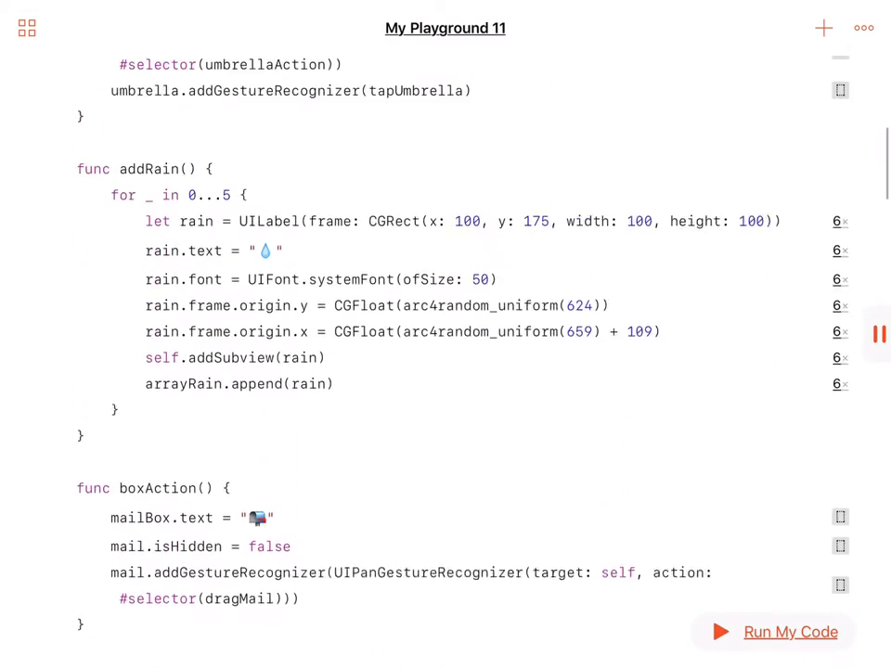
scroll(up, 3)
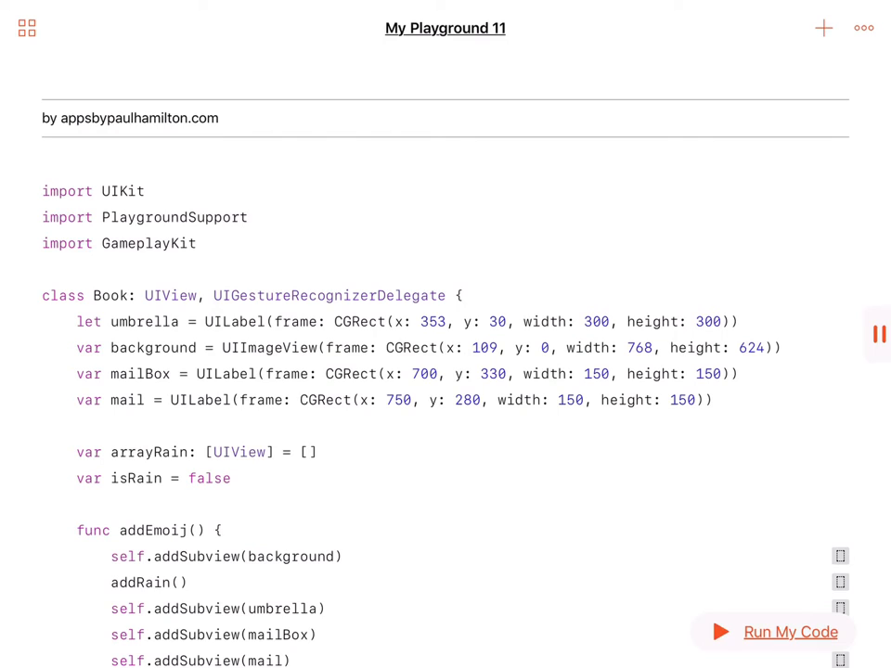
scroll(down, 3)
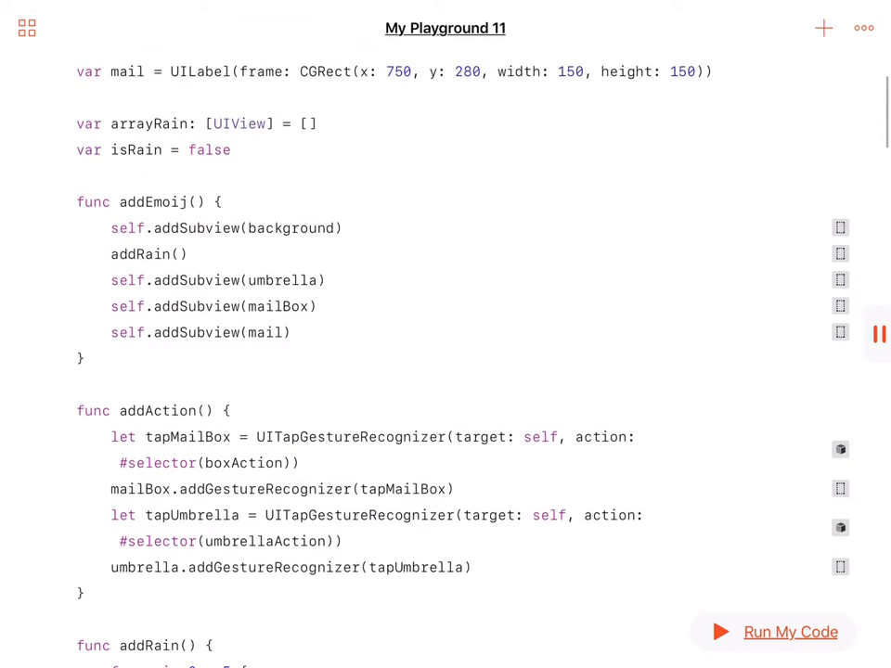
scroll(down, 3)
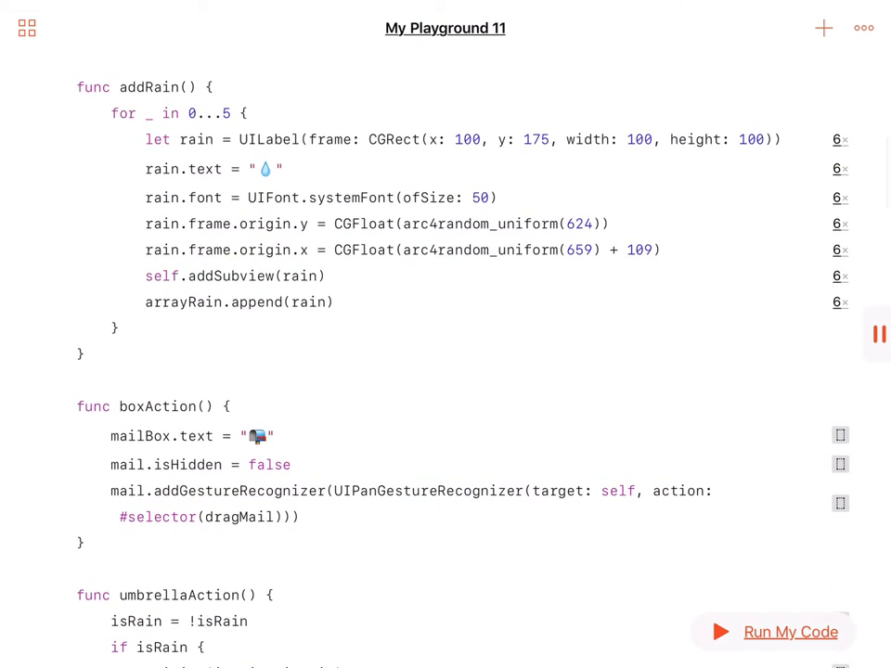
scroll(down, 3)
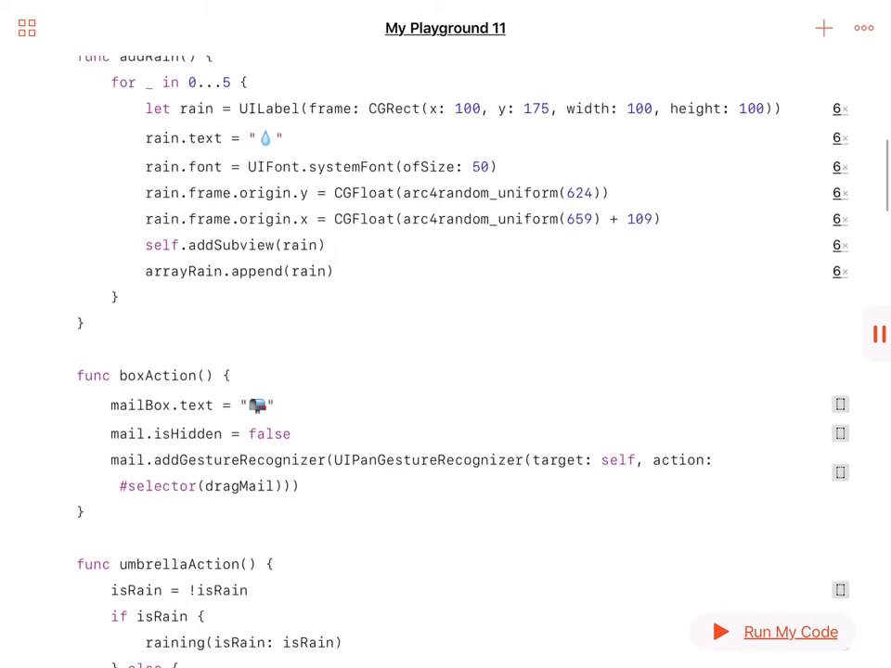
scroll(down, 3)
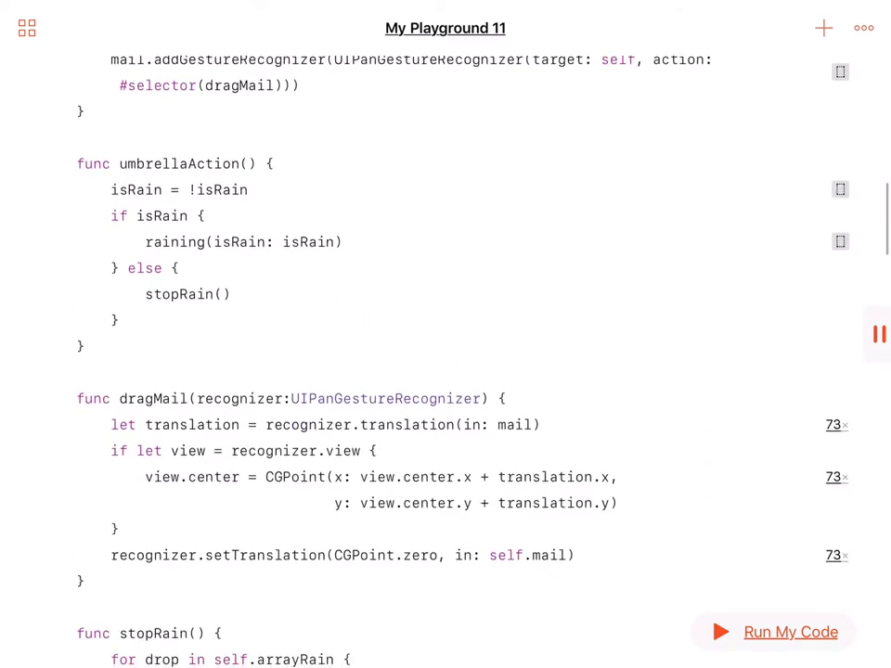
scroll(up, 3)
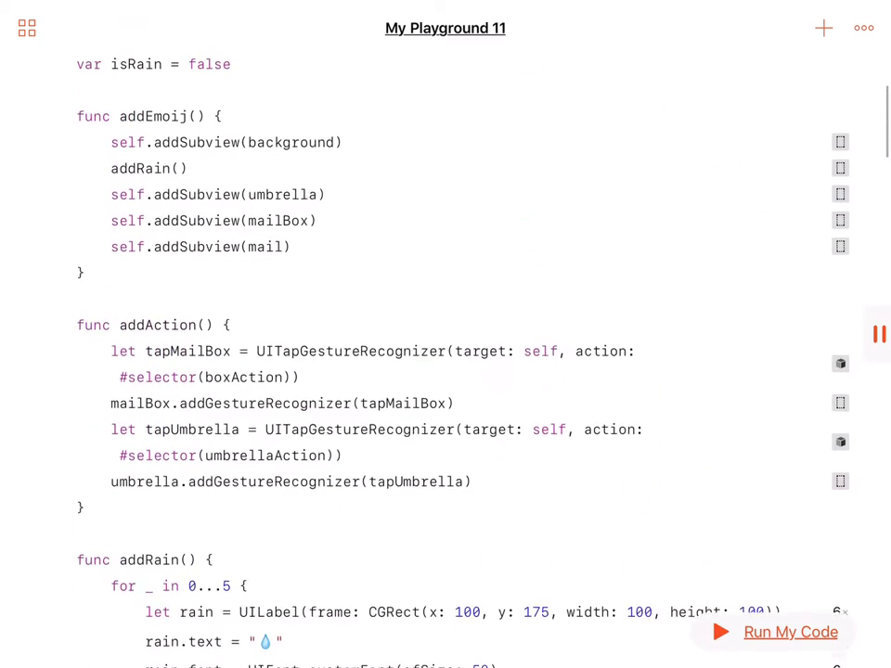